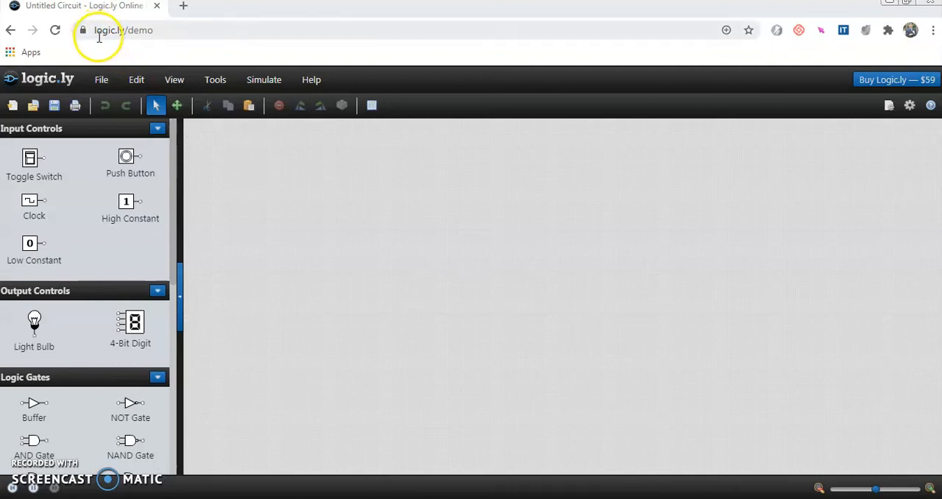
mouse_move(123, 43)
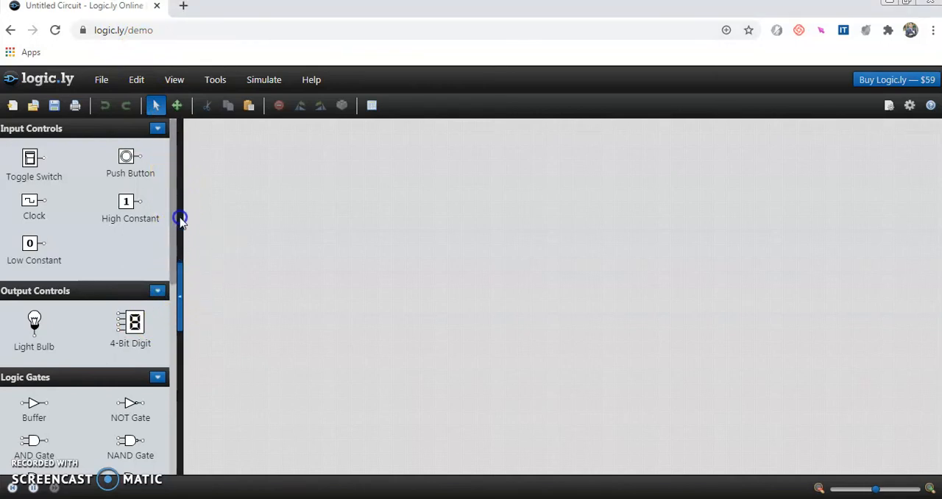
mouse_move(174, 267)
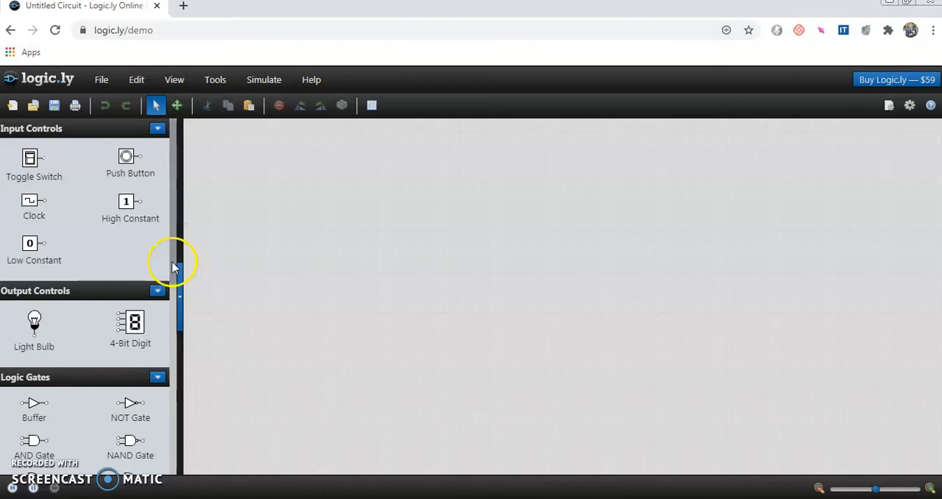
Place a NAND gate from the Logic Gates panel onto the canvas
scroll(down, 3)
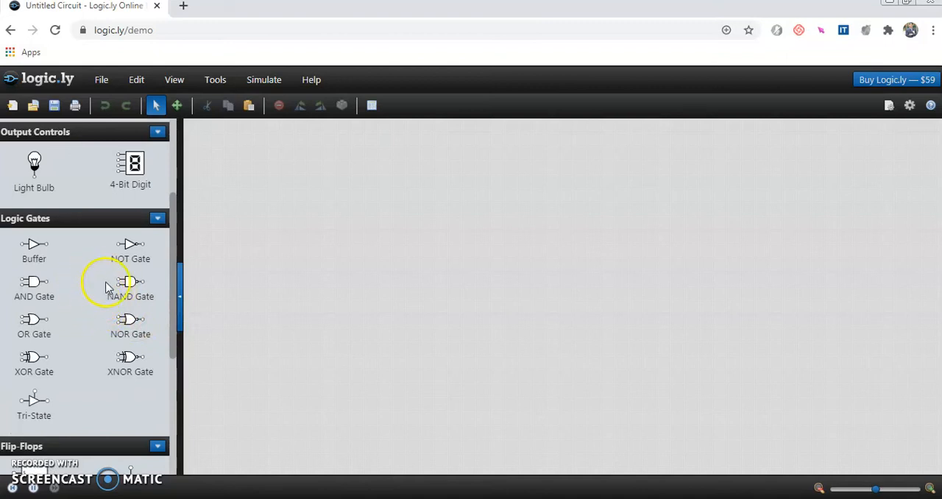
mouse_move(589, 261)
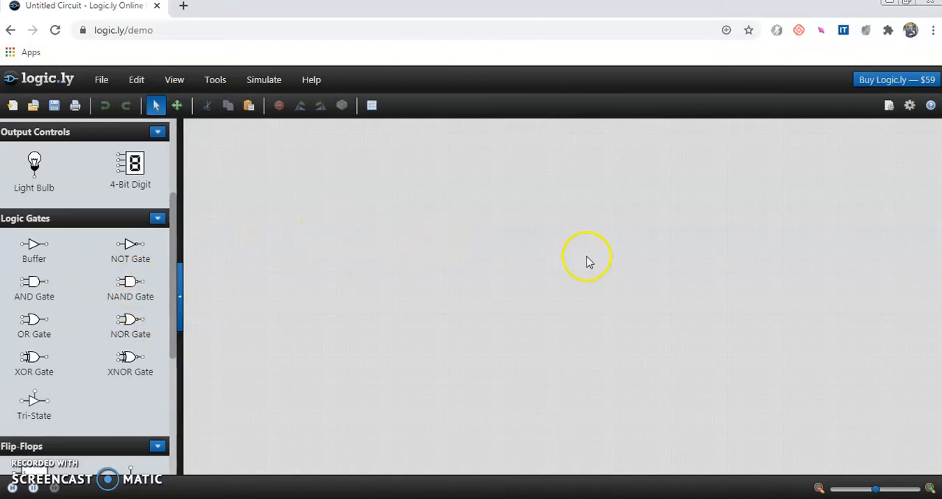
mouse_move(464, 229)
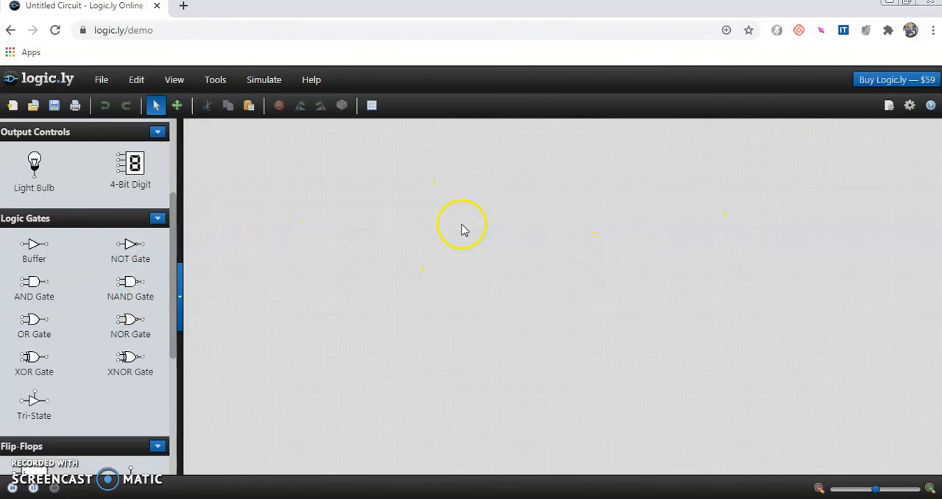
mouse_move(505, 411)
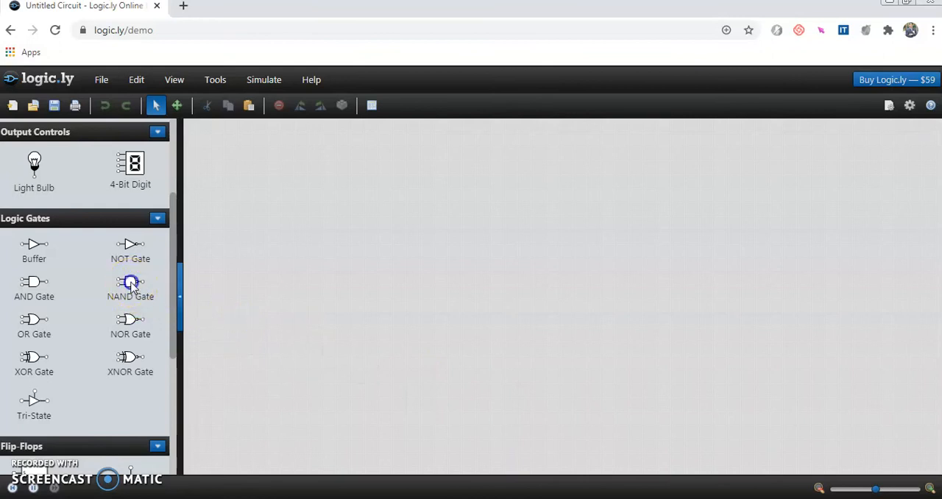
drag(131, 287, 446, 239)
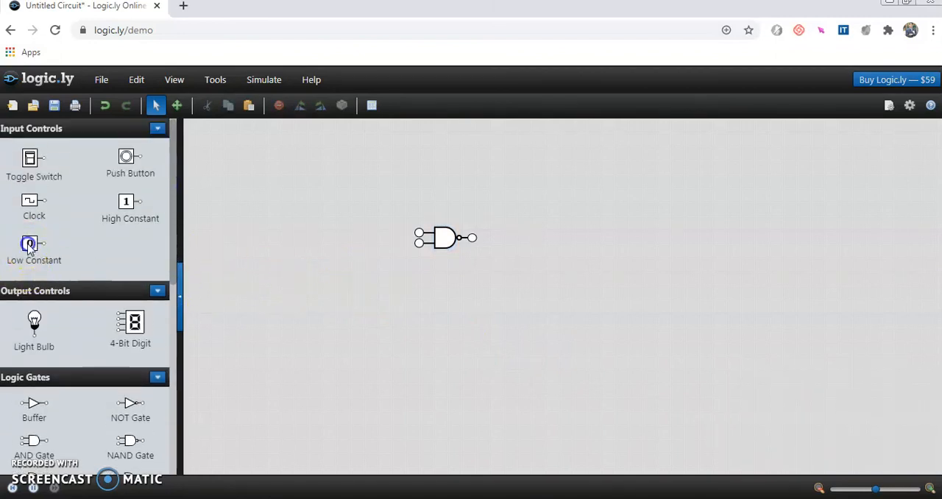
Add a Low Constant (0) input to the left of the NAND gate
drag(34, 243, 272, 190)
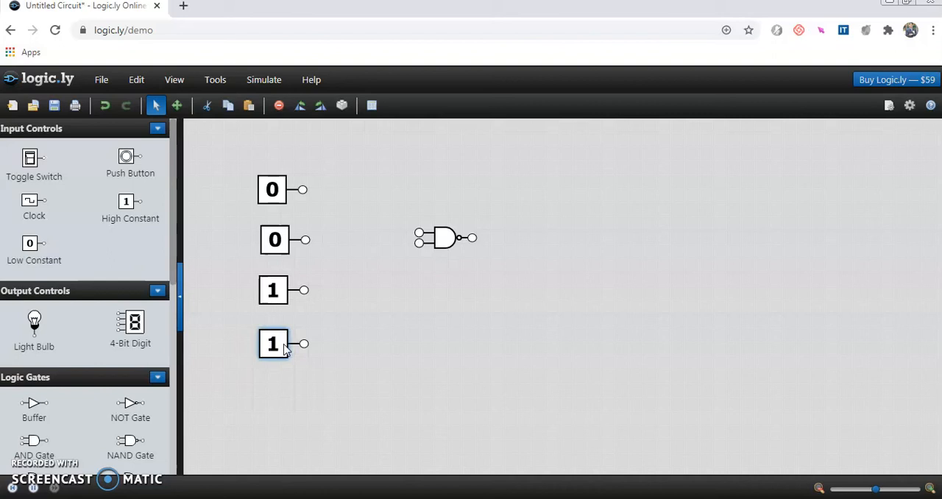
mouse_move(198, 372)
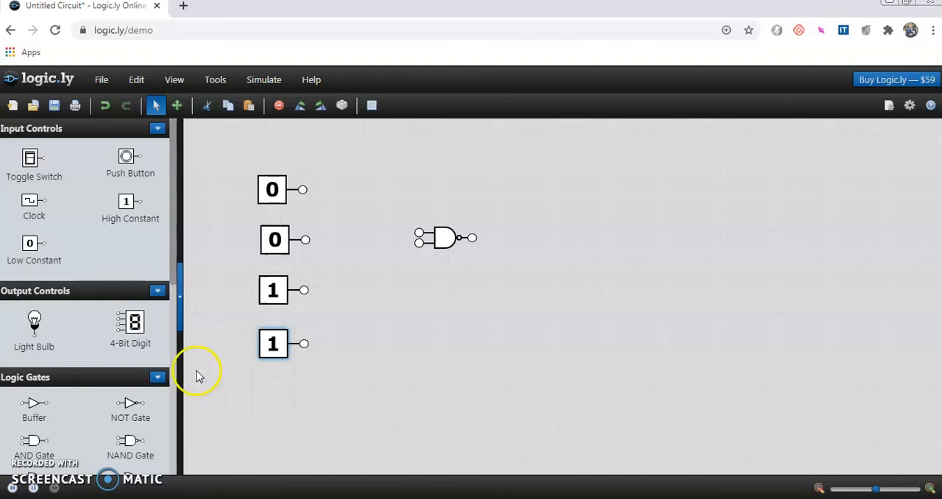
scroll(down, 3)
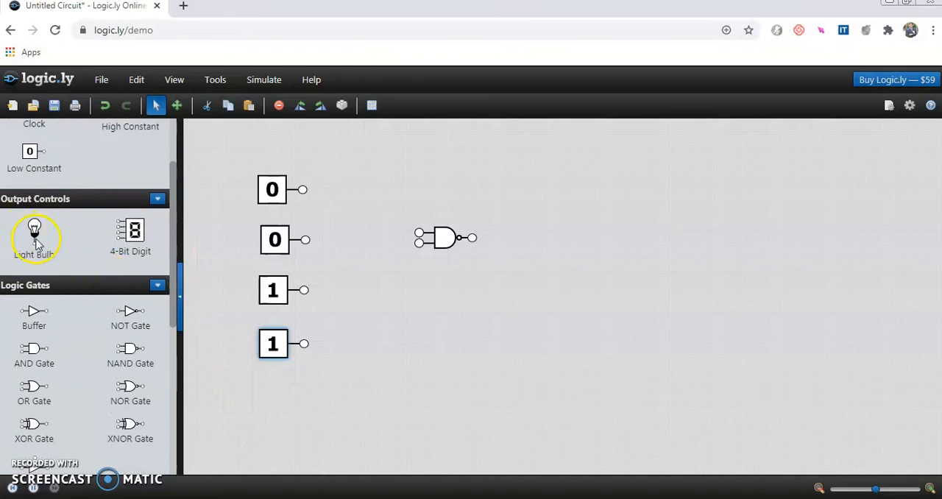
Place a Light Bulb right of the NAND gate and nudge it into position
drag(34, 230, 592, 210)
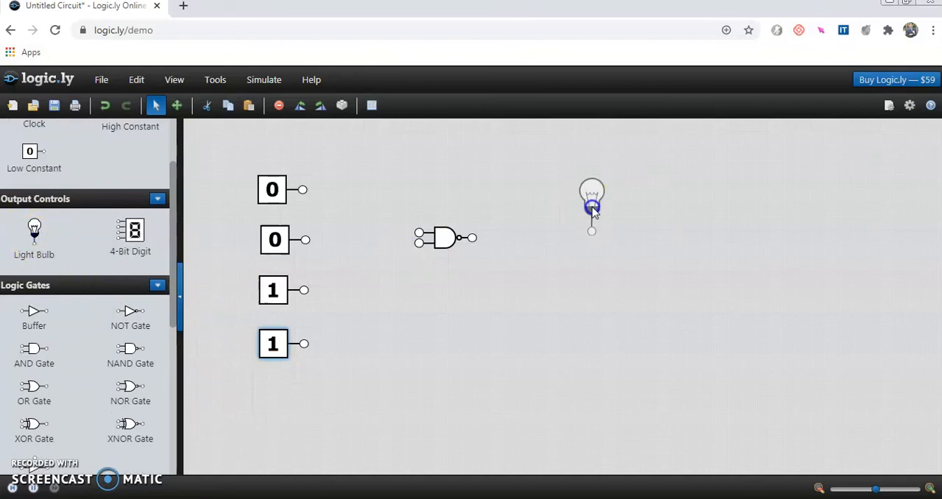
drag(593, 208, 604, 209)
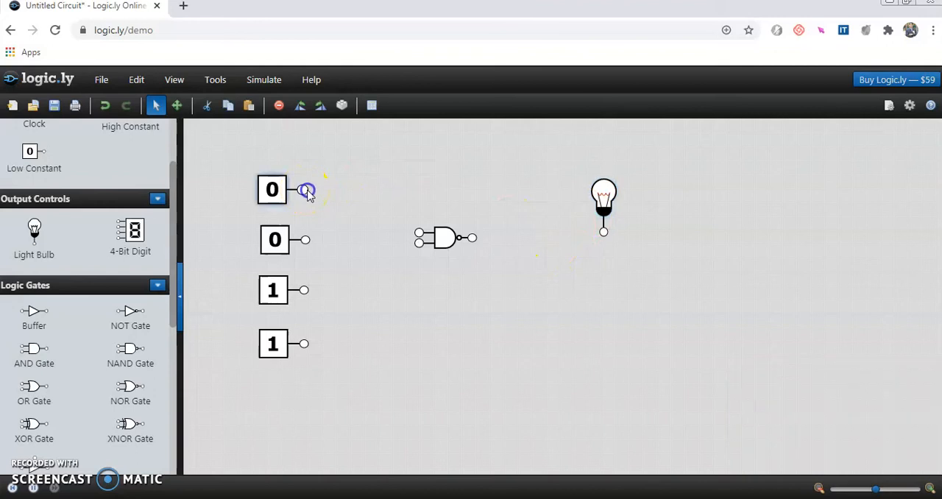
Wire both 0 constants to the NAND inputs and its output to the bulb
drag(302, 190, 419, 237)
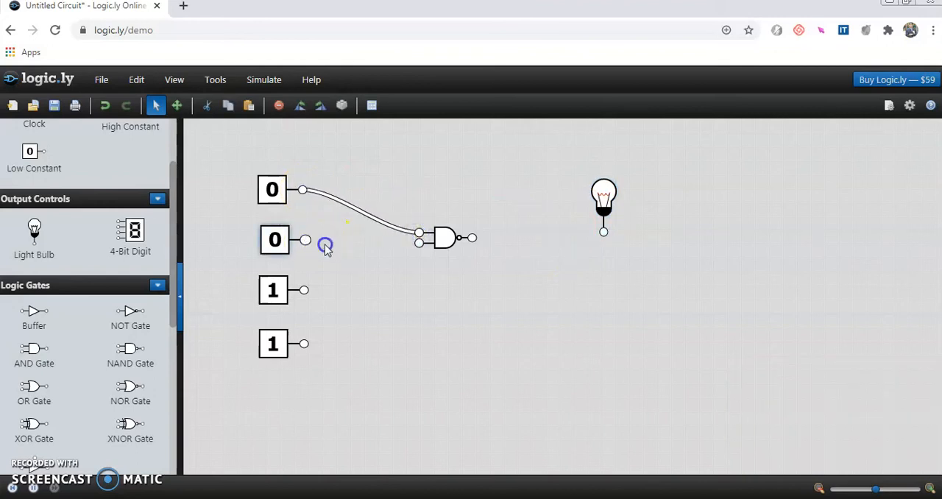
drag(304, 240, 418, 243)
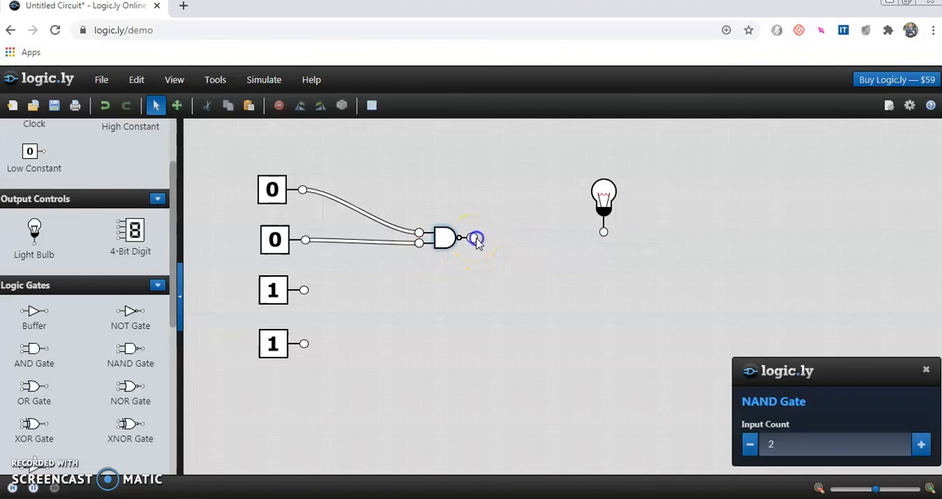
drag(462, 237, 598, 235)
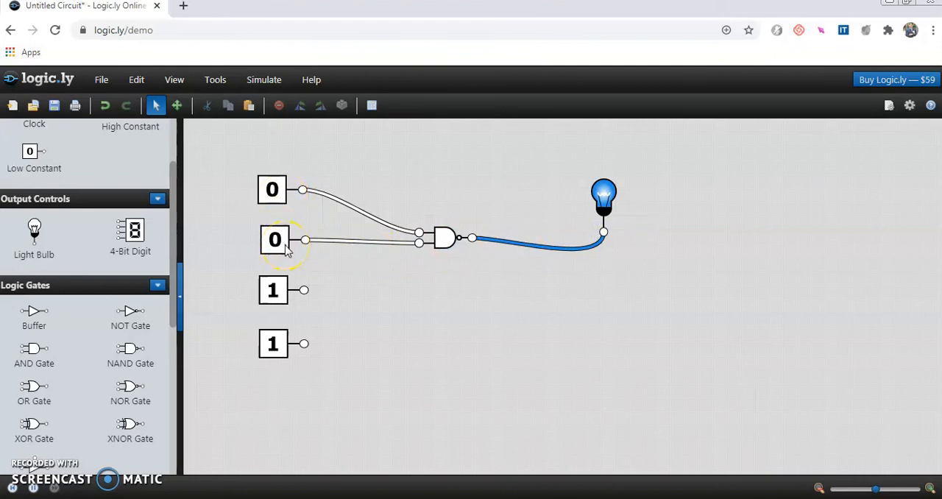
mouse_move(558, 254)
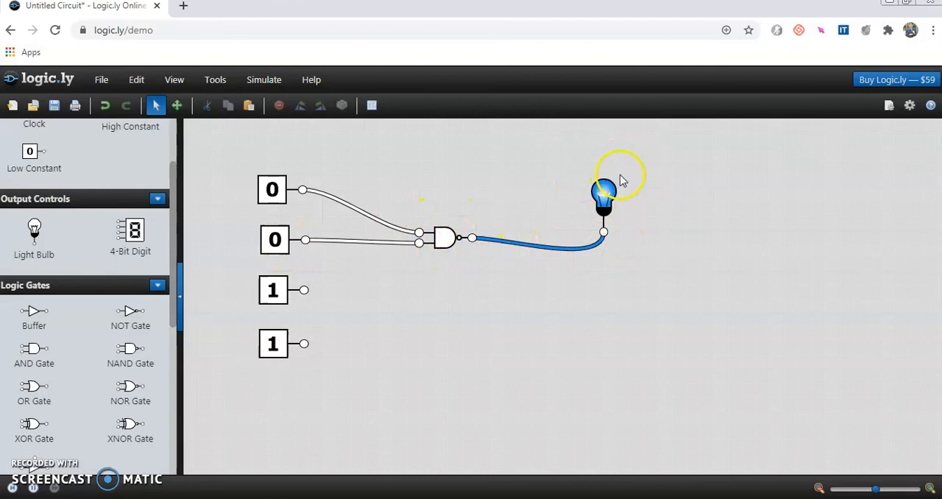
mouse_move(642, 192)
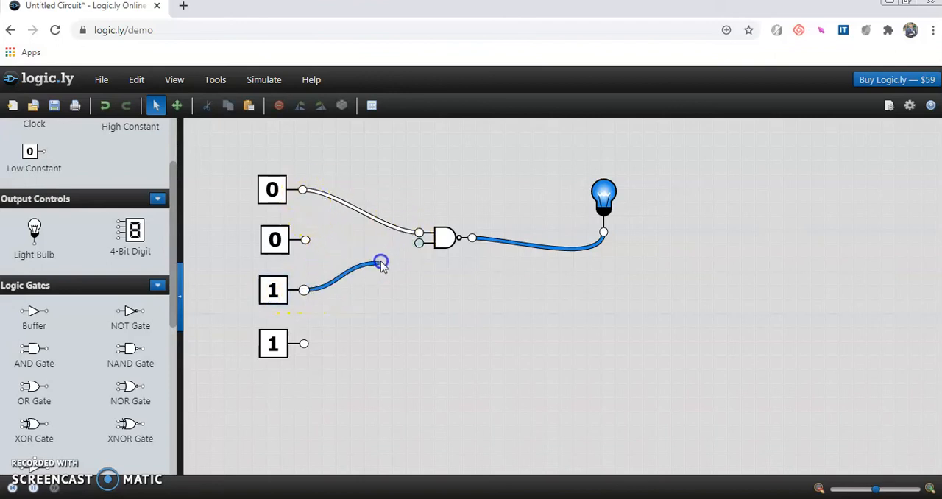
Connect the first 1 constant to the NAND gate's top input
drag(381, 262, 420, 242)
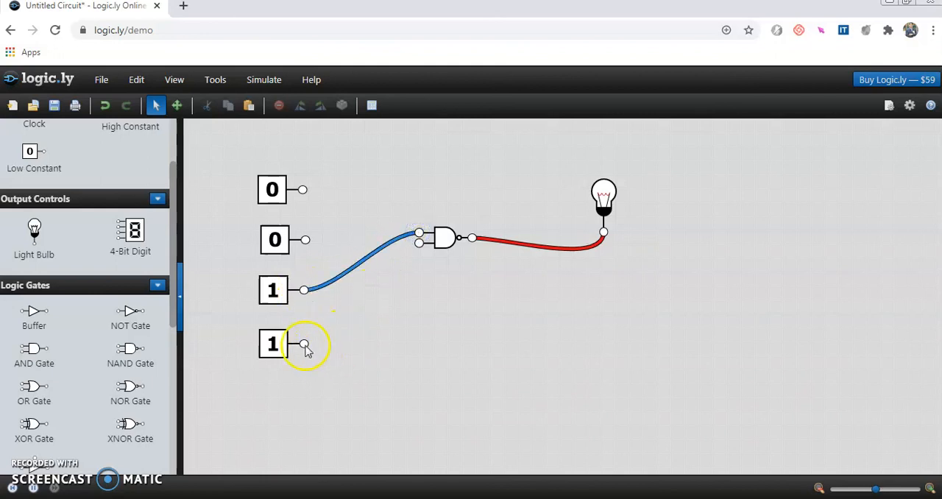
Connect the second 1 constant to the NAND gate's lower input
drag(304, 344, 418, 243)
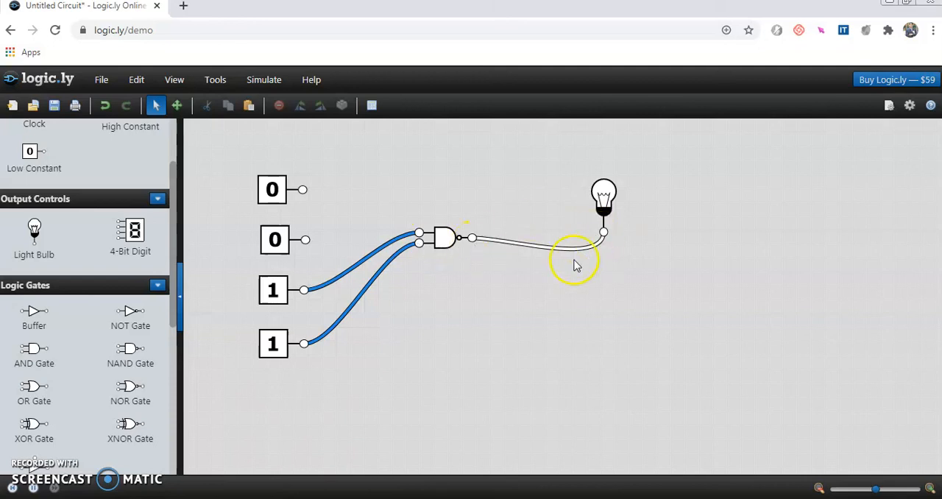
mouse_move(559, 249)
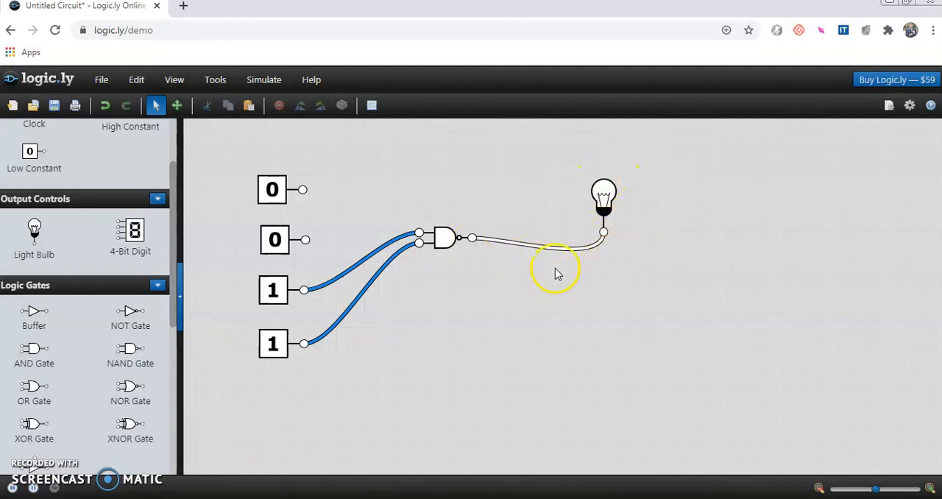
mouse_move(375, 368)
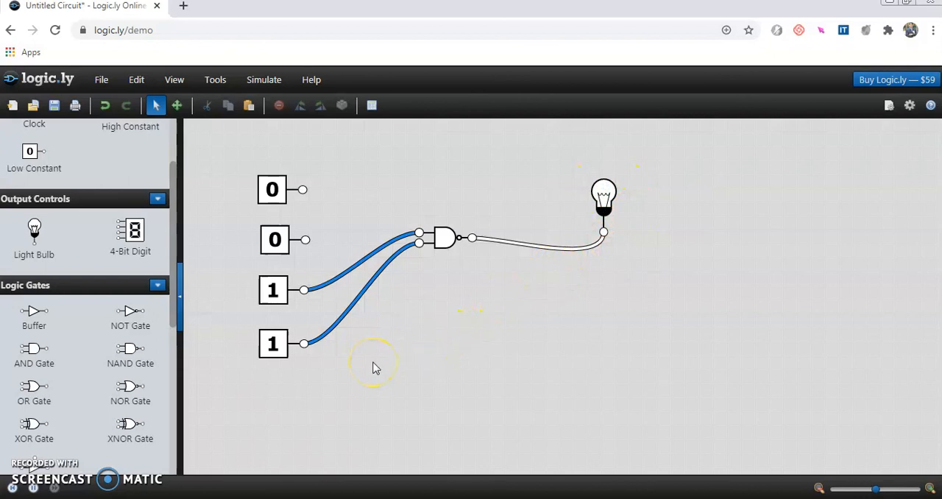